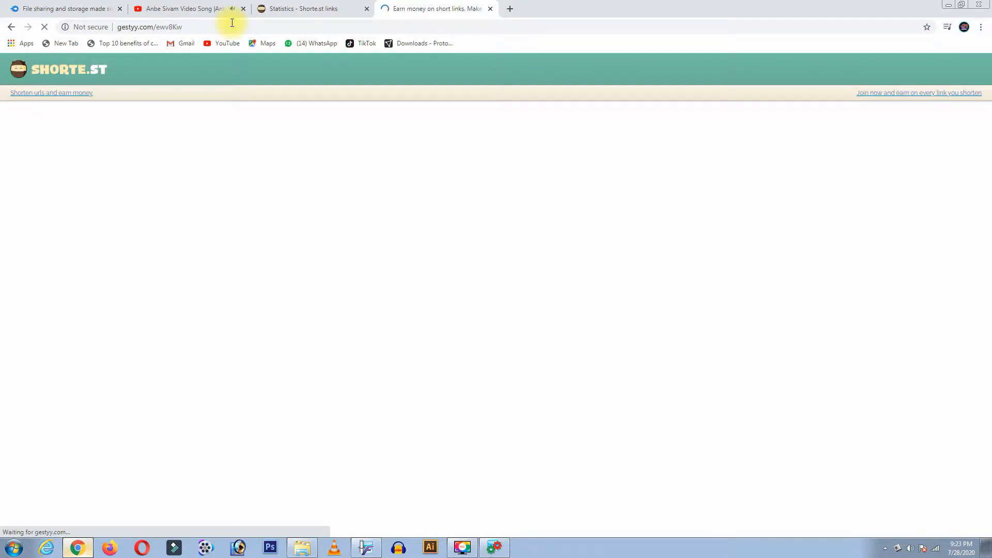
{"action": "mouse_move", "coordinate": [684, 157]}
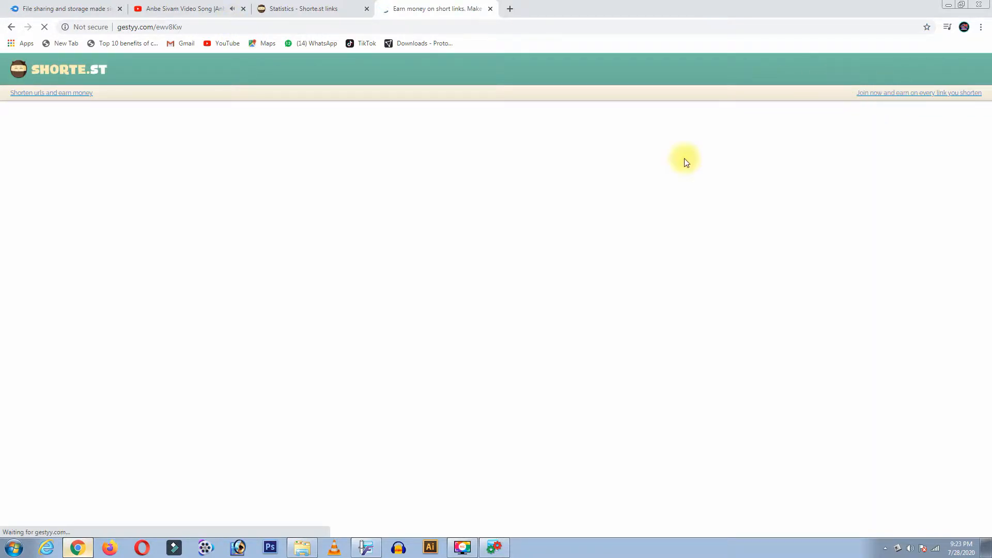
{"action": "mouse_move", "coordinate": [394, 324]}
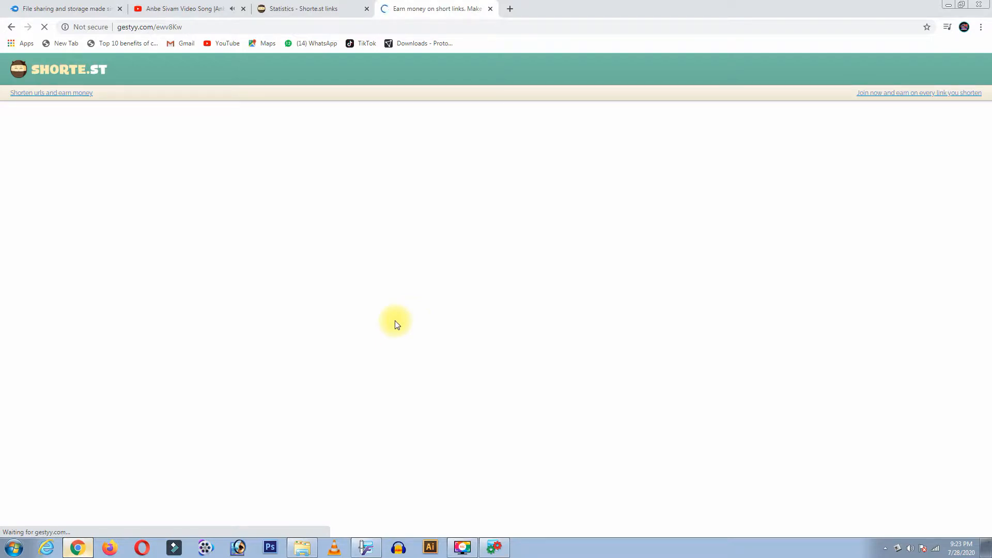
{"action": "mouse_move", "coordinate": [521, 303]}
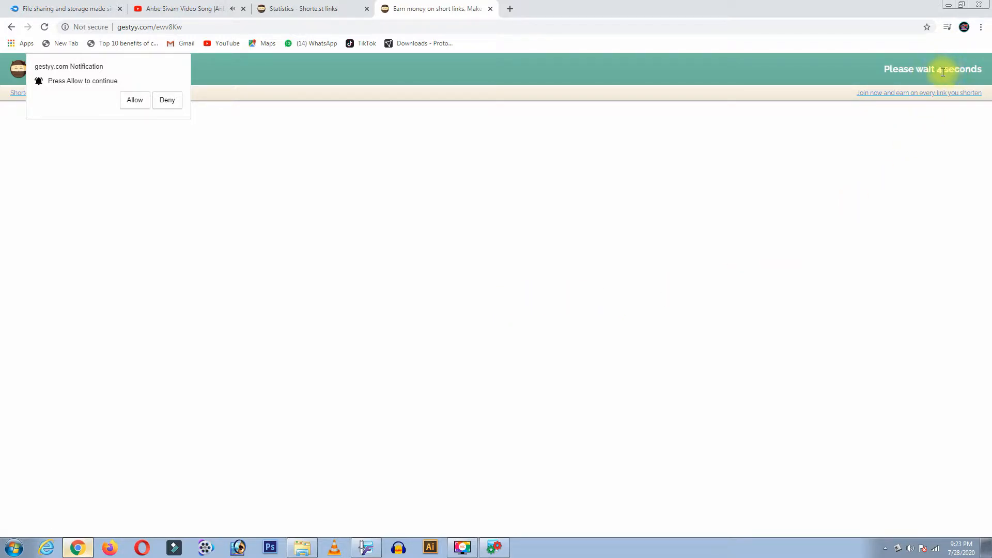
{"action": "mouse_move", "coordinate": [602, 289]}
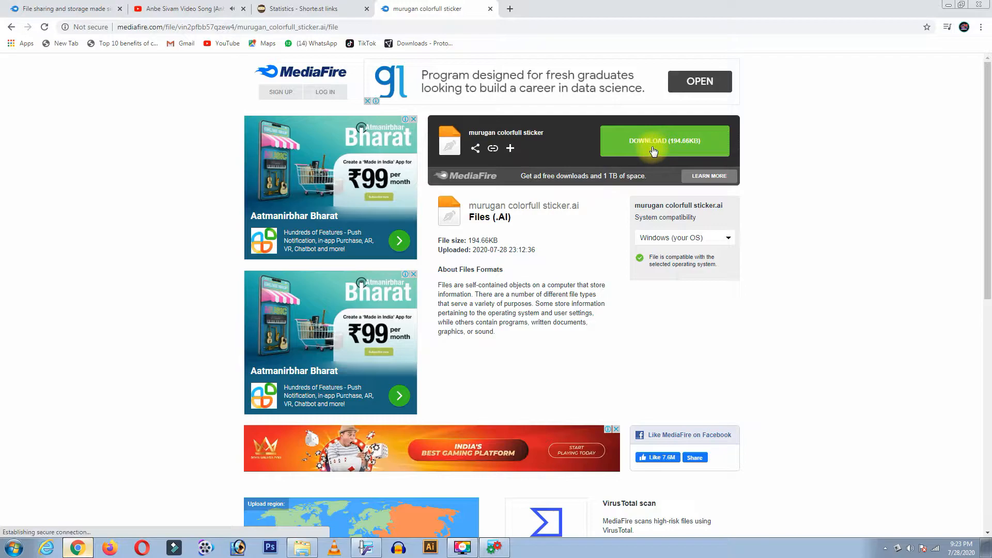
- Download 'murugan colorfull sticker.ai' from MediaFire and reveal it in its folder
{"action": "left_click", "coordinate": [664, 140]}
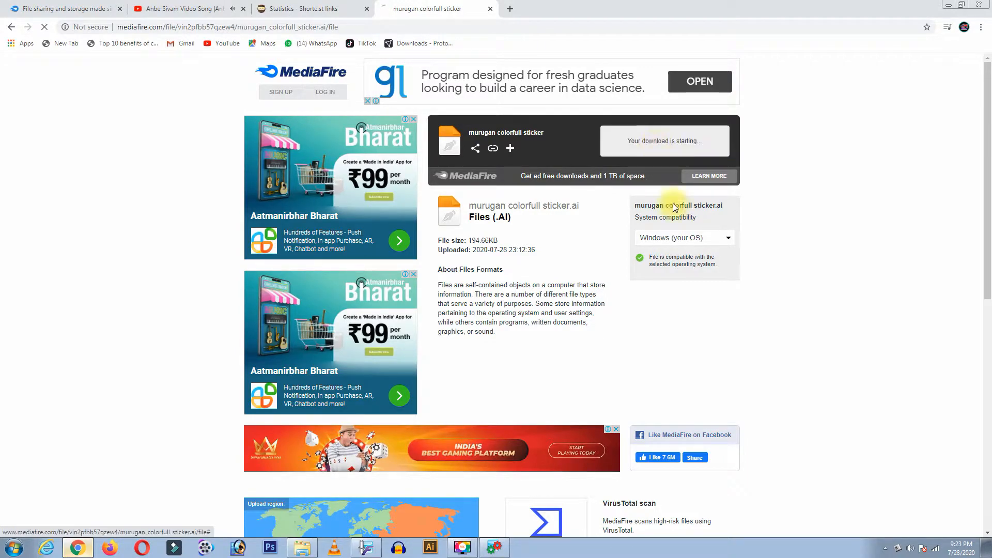
{"action": "mouse_move", "coordinate": [126, 475]}
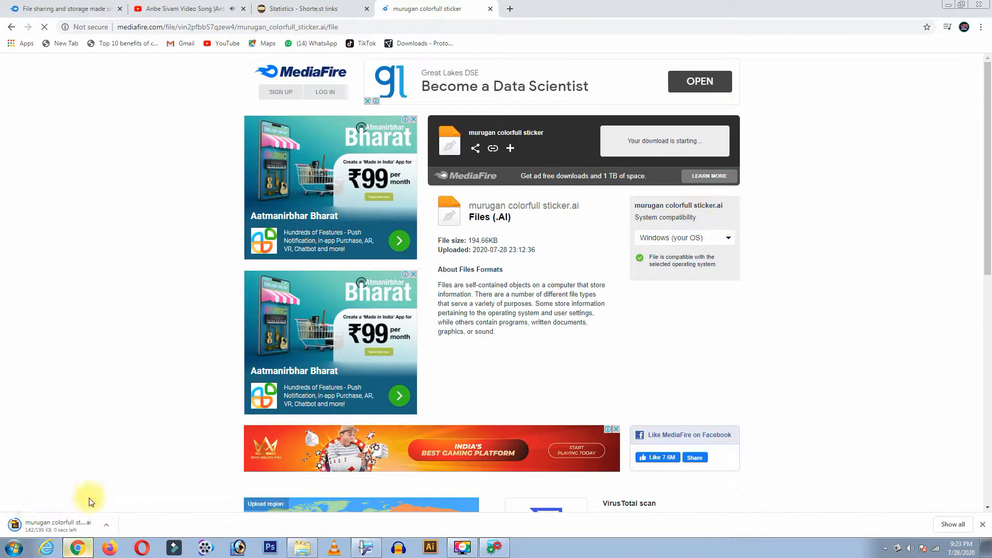
{"action": "left_click", "coordinate": [106, 525]}
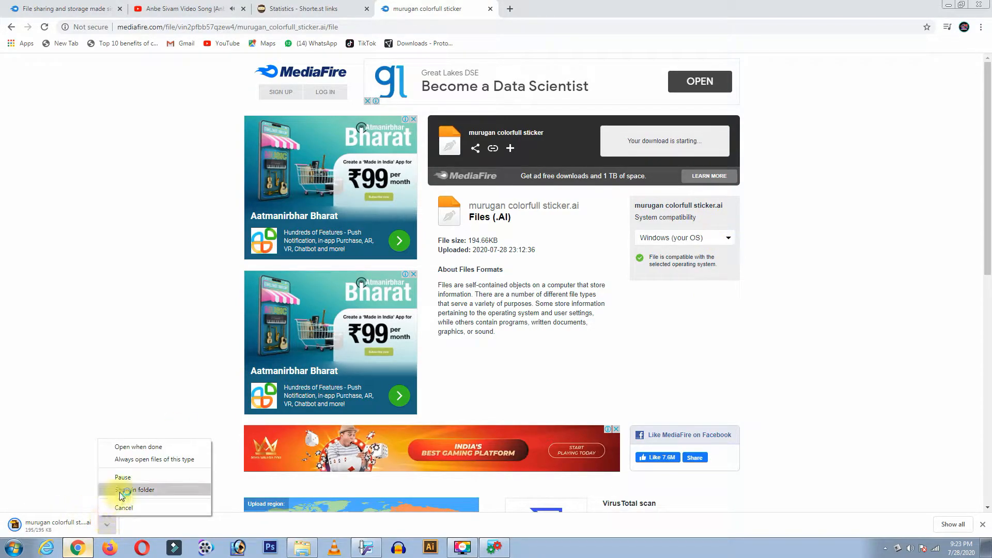
{"action": "left_click", "coordinate": [137, 488]}
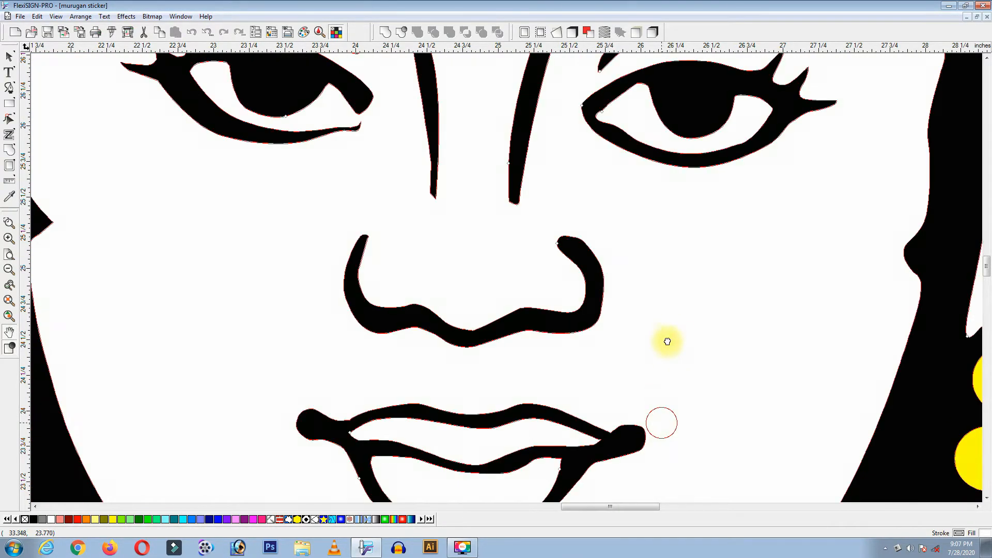
- Scroll over the opened Murugan sticker artwork to look it over
{"action": "scroll", "scroll_direction": "down", "scroll_amount": 3}
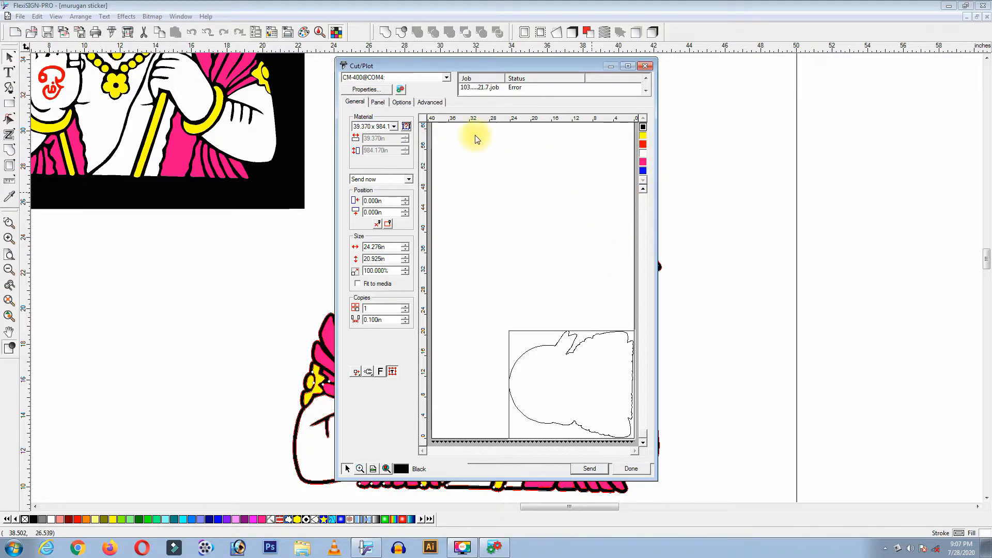
- Preview the yellow, red, white, fuchsia and blue cut layers in the Panel view, then finish with Done
{"action": "left_click", "coordinate": [377, 102]}
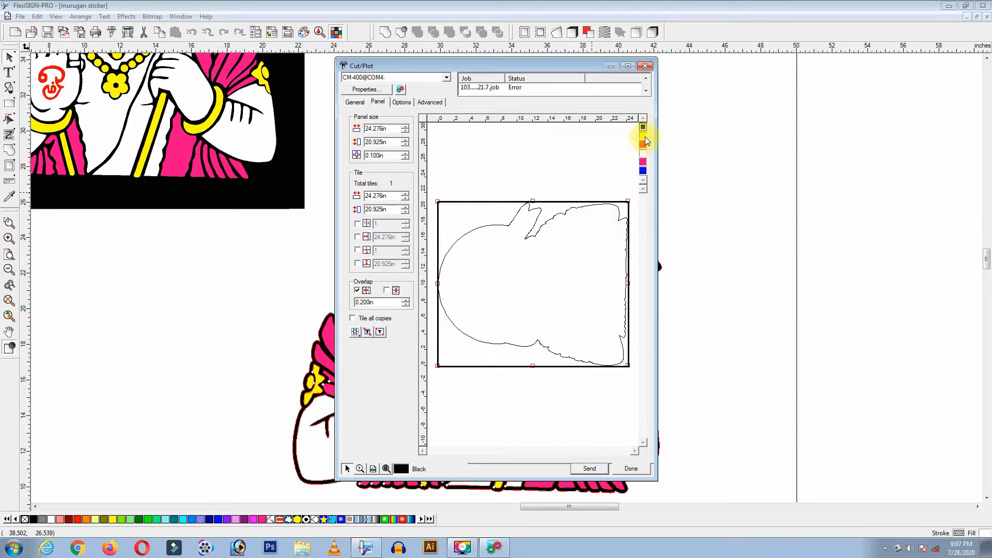
{"action": "left_click", "coordinate": [643, 137]}
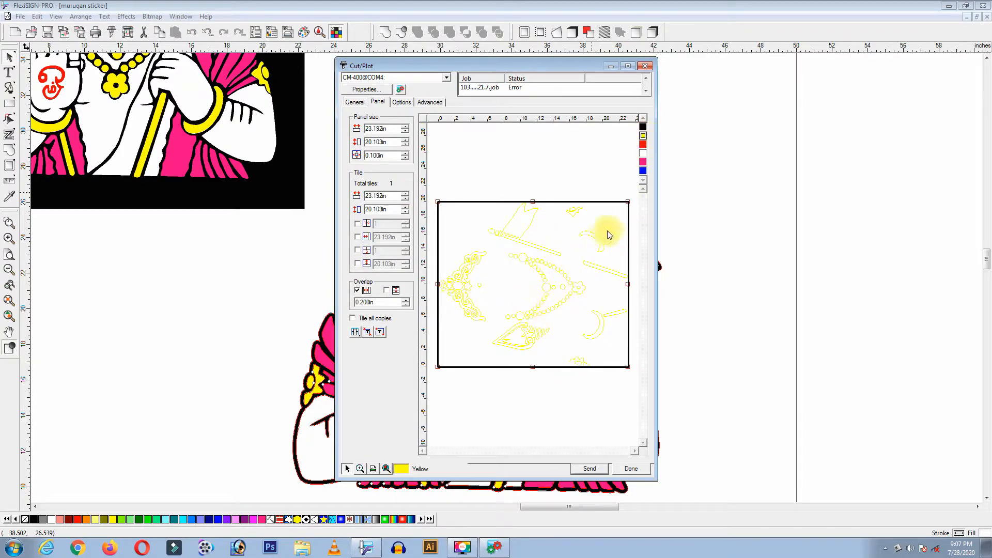
{"action": "left_click", "coordinate": [643, 145]}
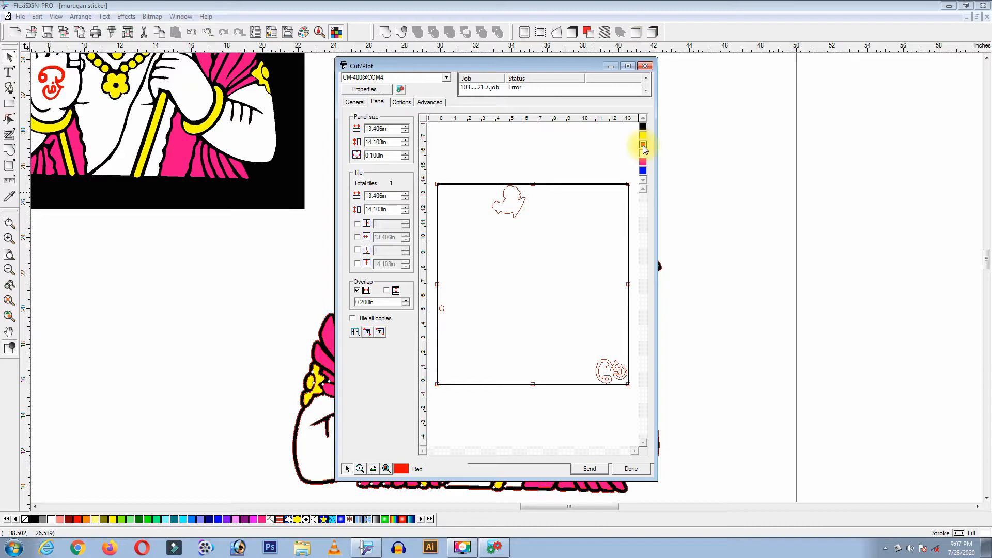
{"action": "mouse_move", "coordinate": [642, 158]}
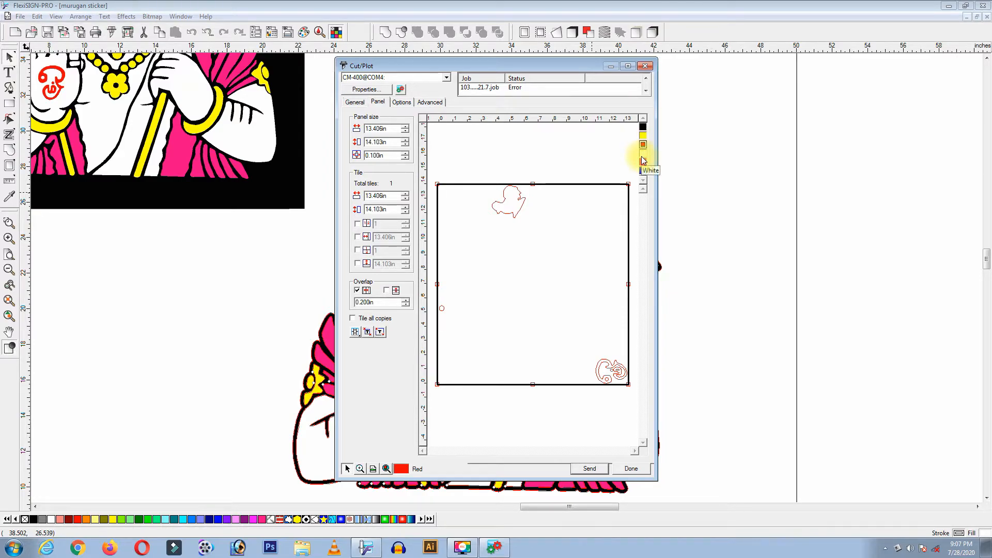
{"action": "left_click", "coordinate": [643, 153]}
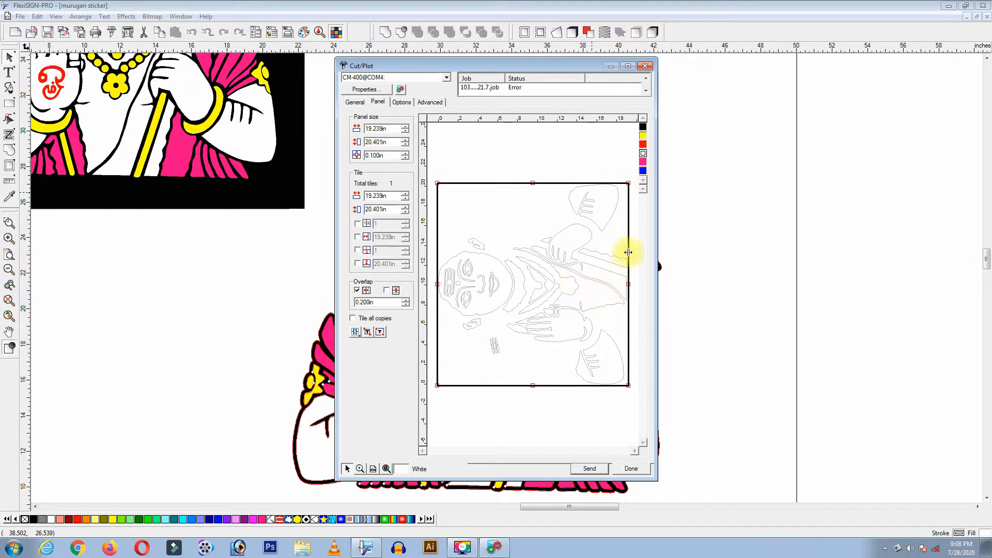
{"action": "left_click", "coordinate": [642, 162]}
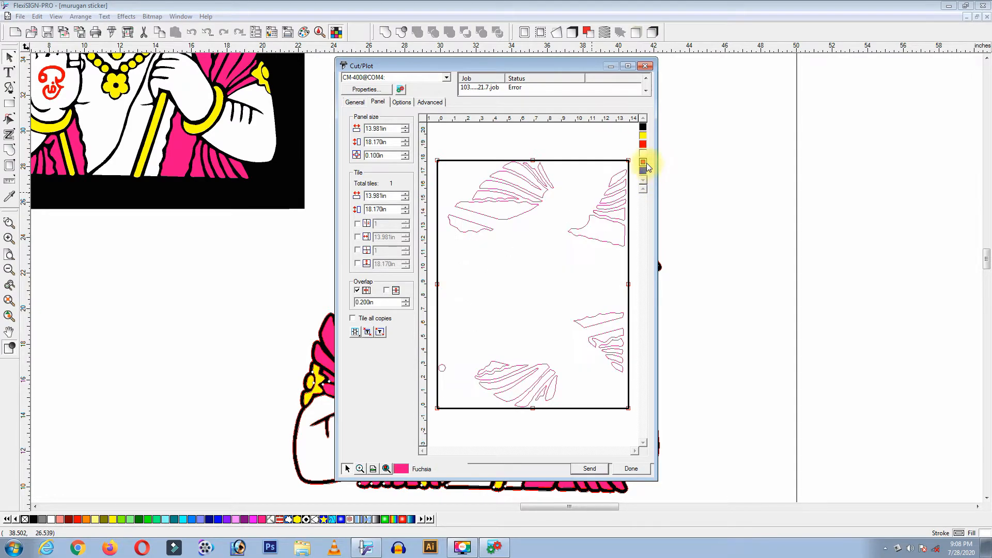
{"action": "left_click", "coordinate": [643, 172]}
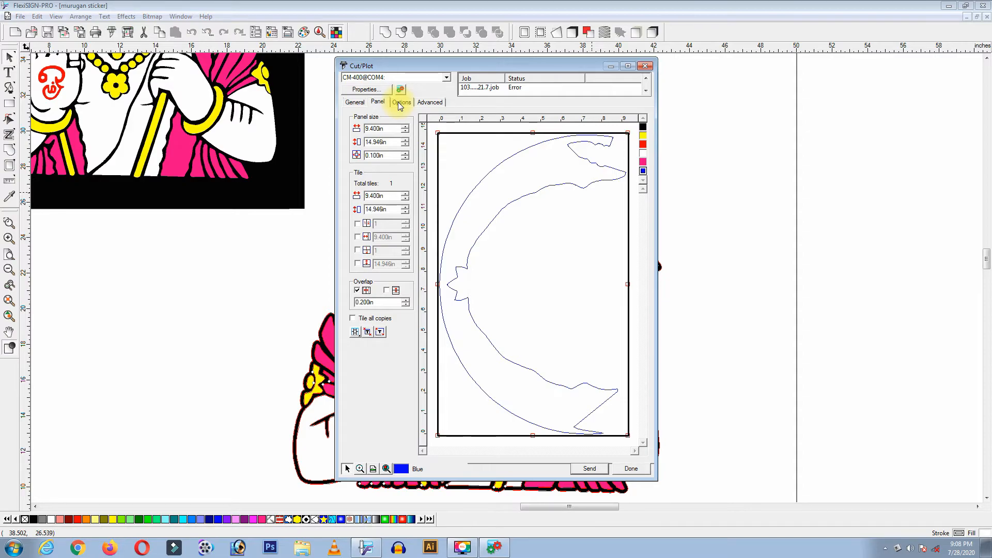
{"action": "mouse_move", "coordinate": [631, 469]}
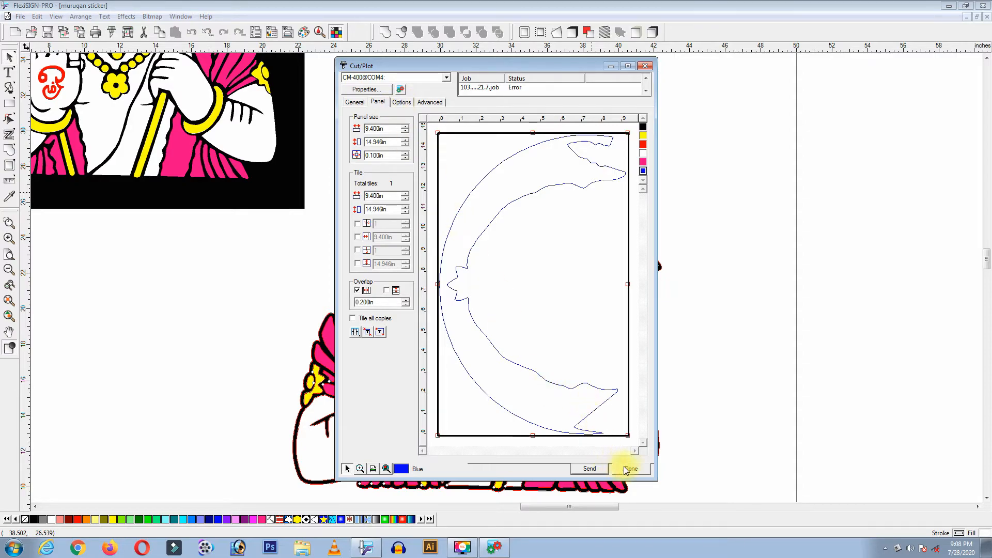
{"action": "left_click", "coordinate": [629, 469]}
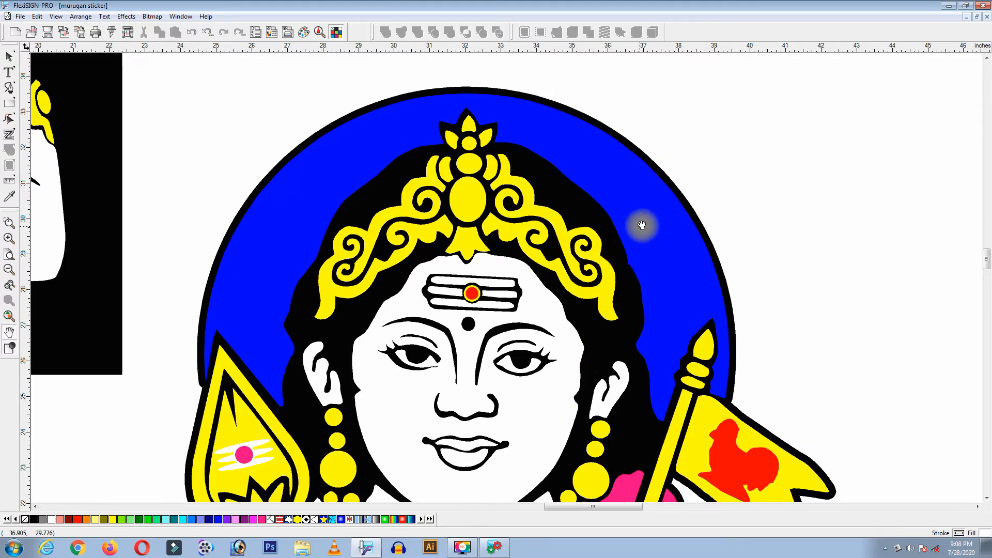
{"action": "mouse_move", "coordinate": [743, 213]}
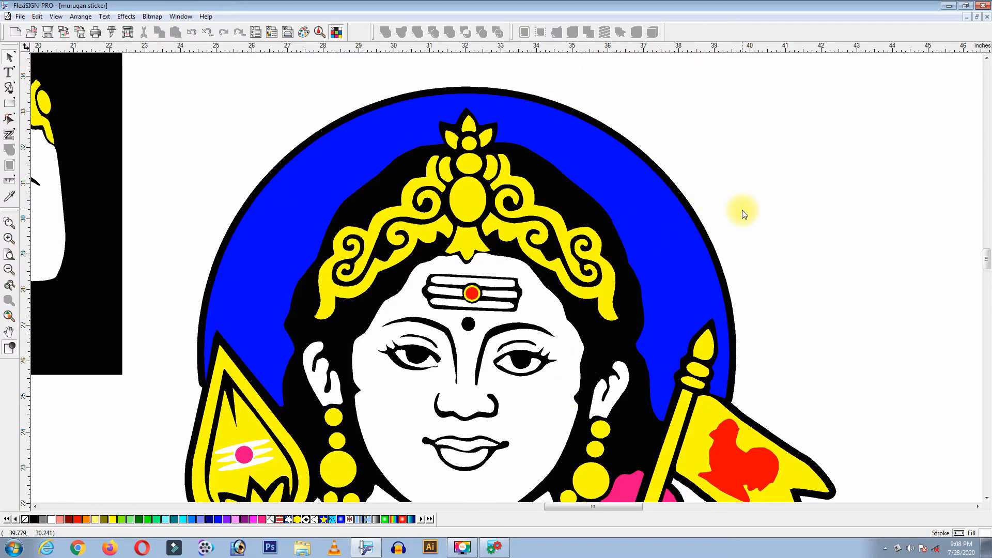
{"action": "mouse_move", "coordinate": [727, 211]}
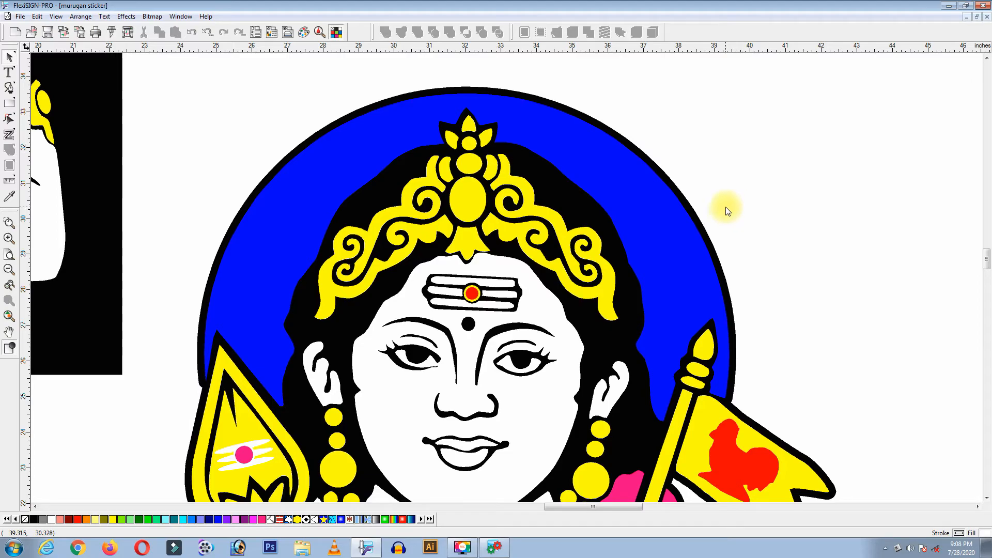
{"action": "scroll", "scroll_direction": "down", "scroll_amount": 3}
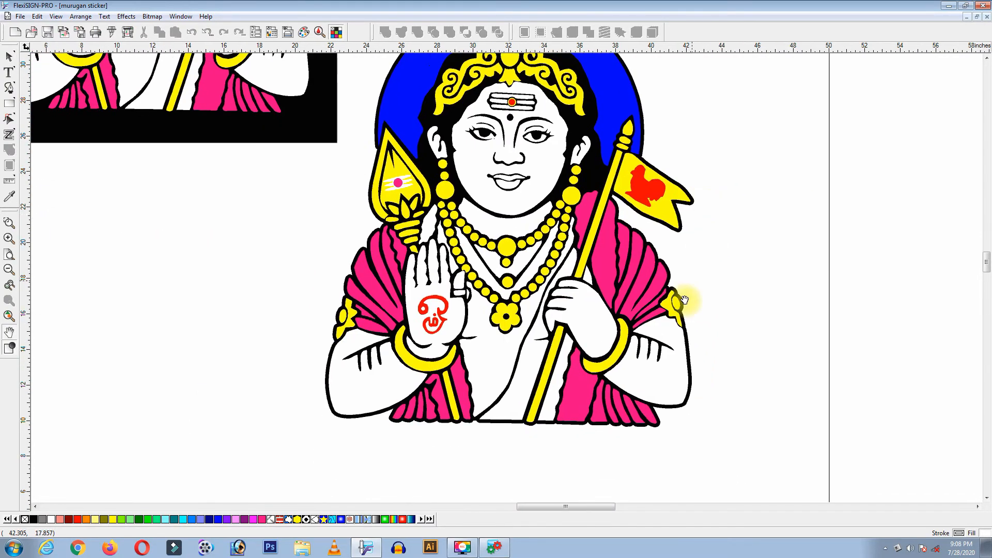
{"action": "left_click", "coordinate": [9, 269]}
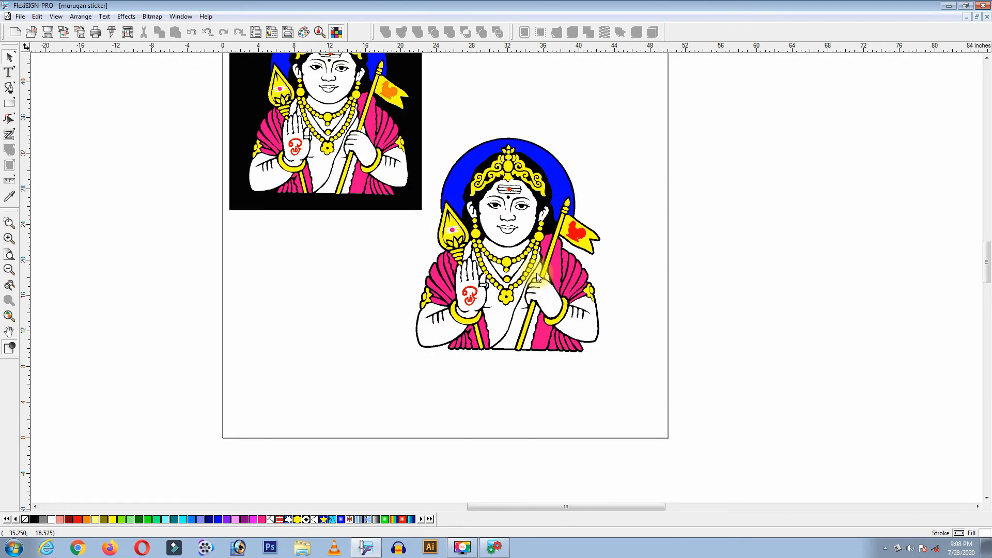